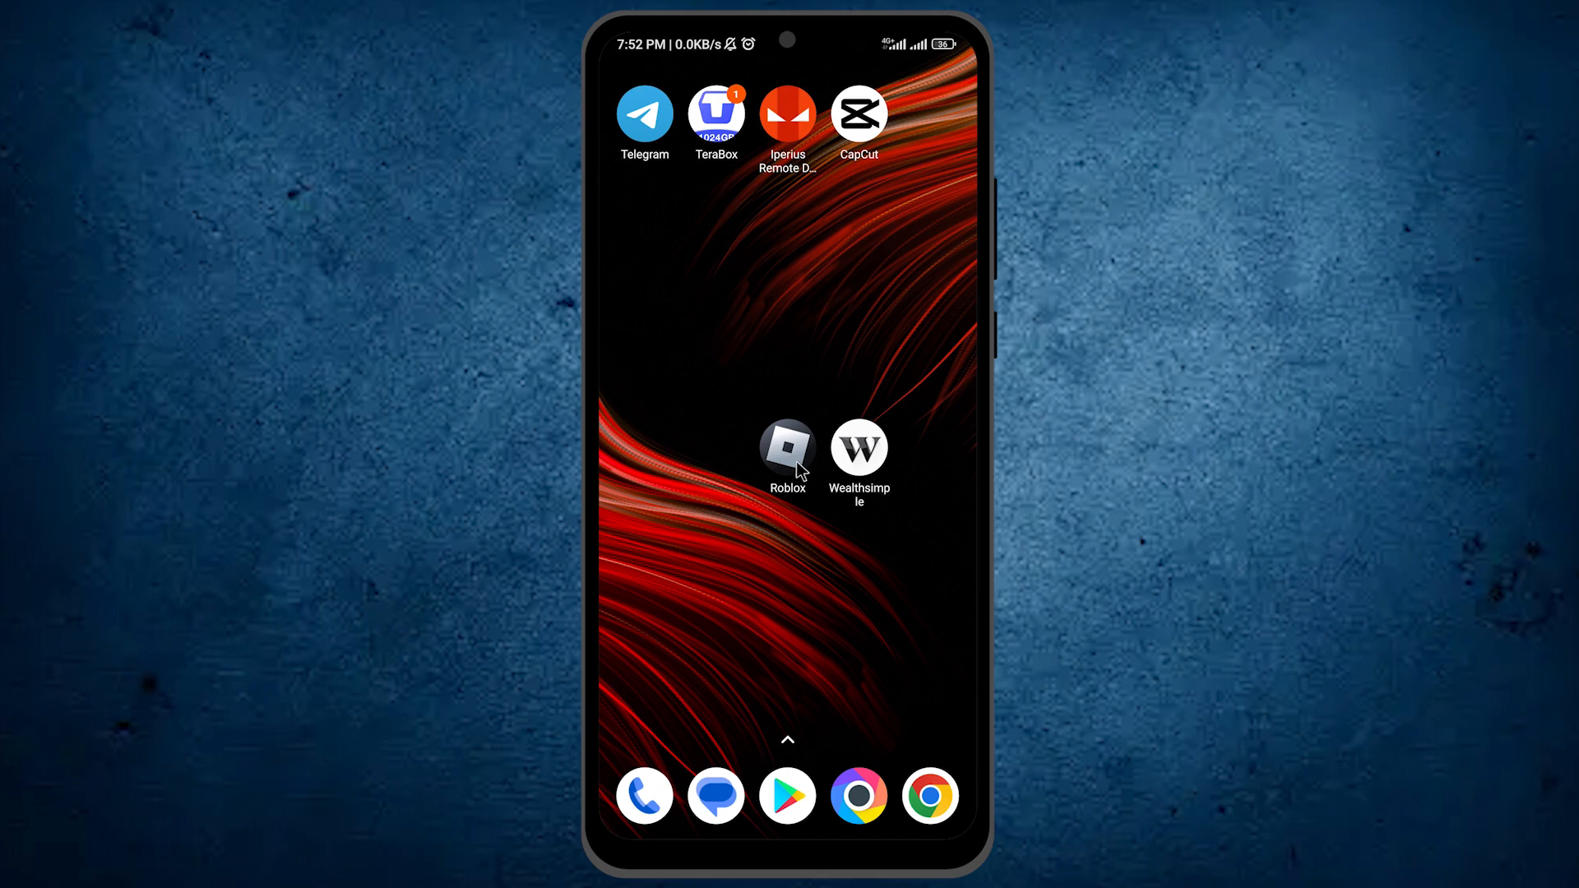
- Launch the Roblox app from the phone's home screen
click(786, 446)
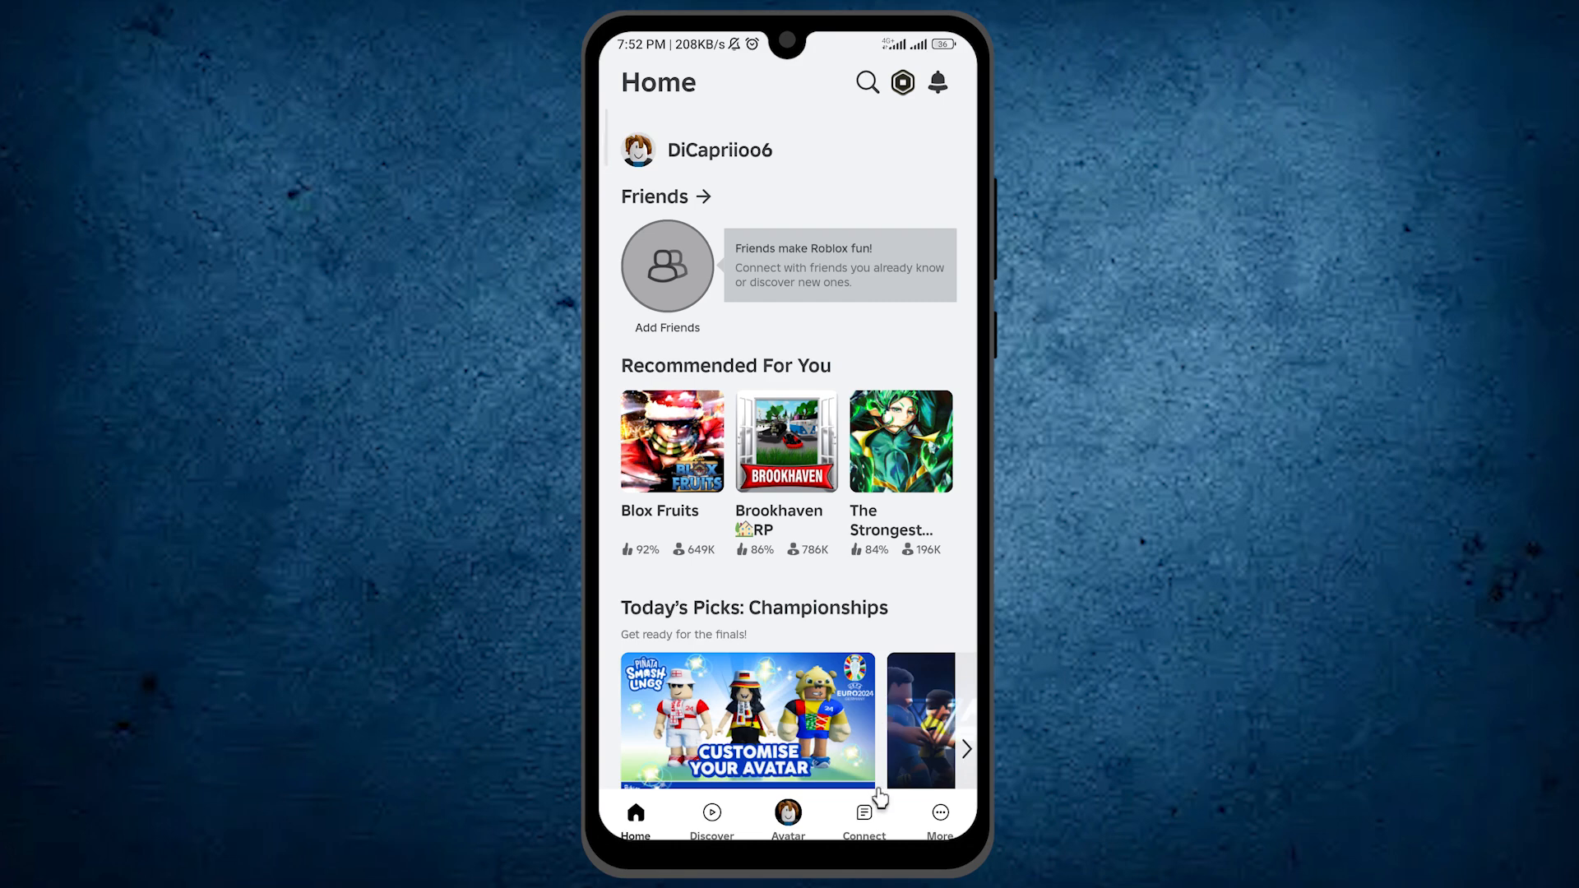
mouse_move(945, 817)
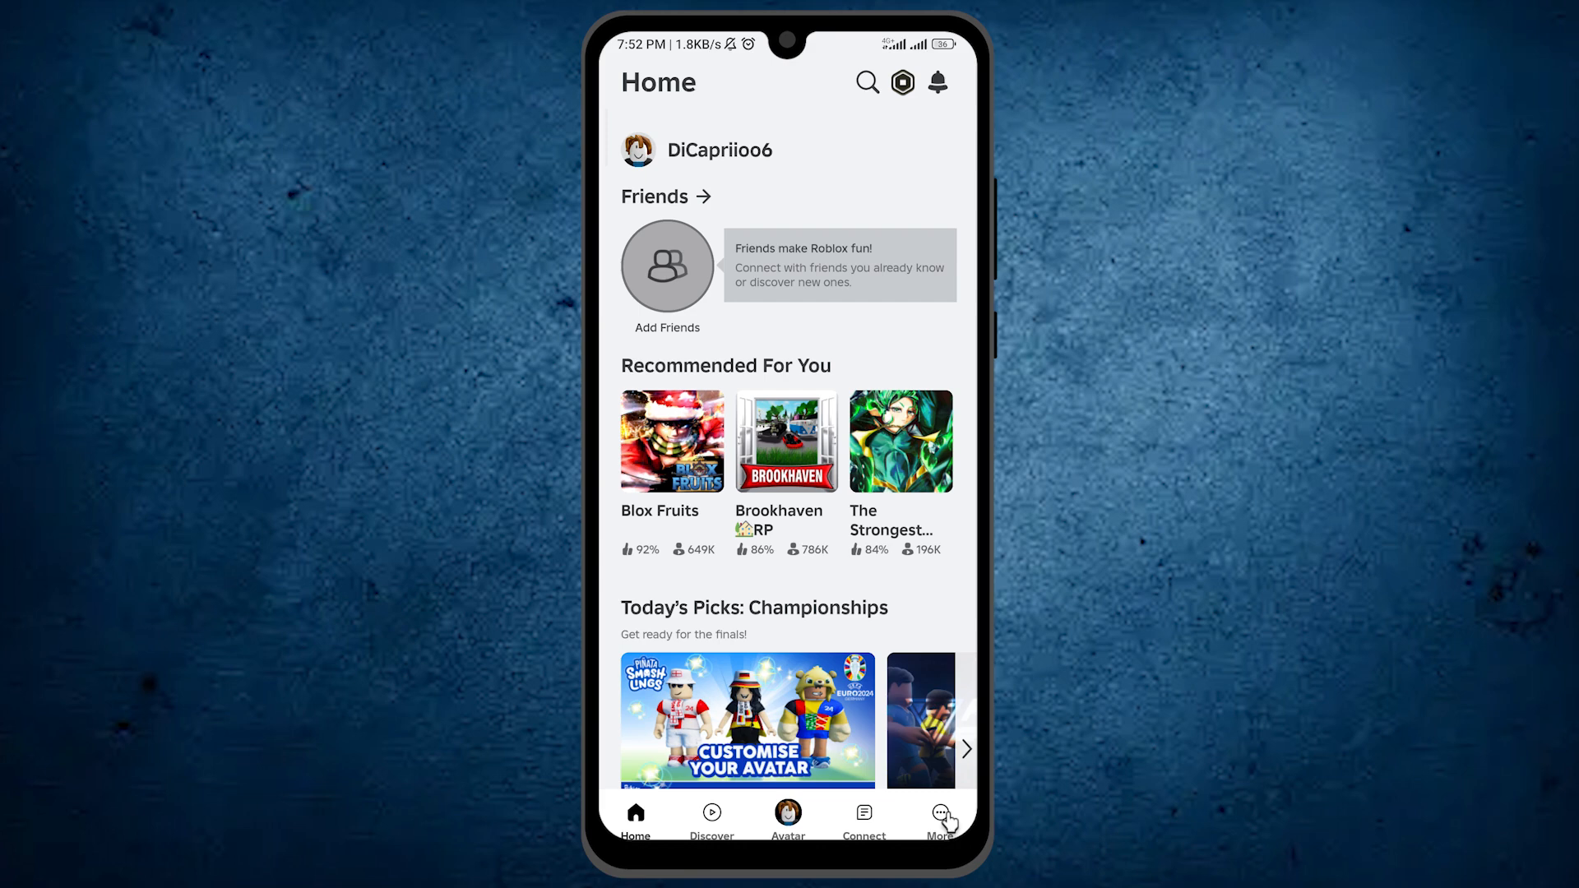
- Go to More and open the Settings tile to reach account settings
click(939, 816)
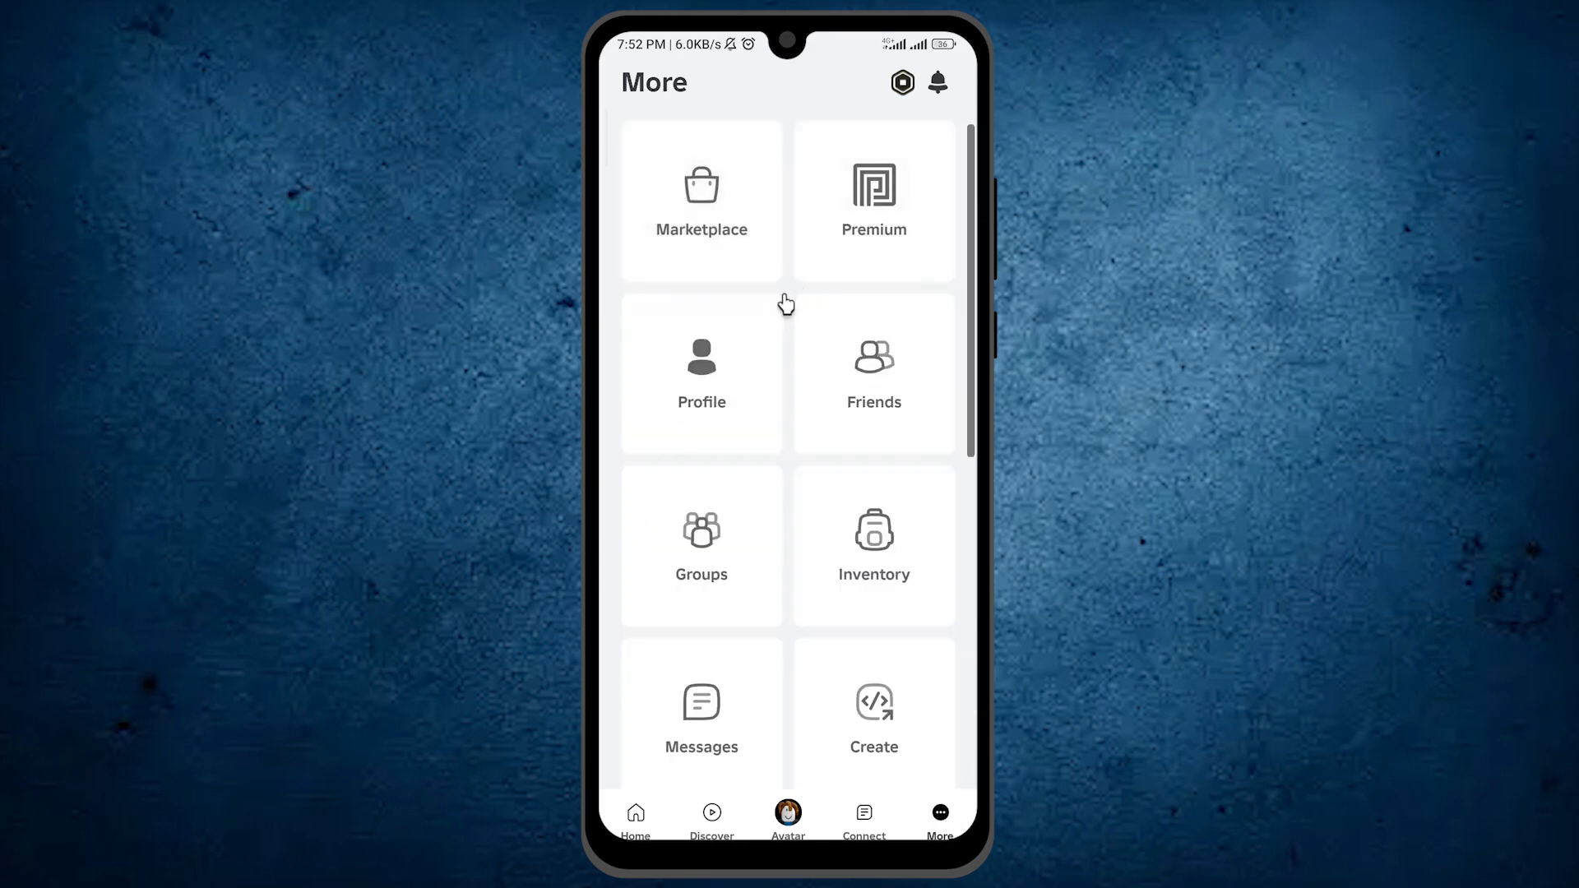
scroll(down, 3)
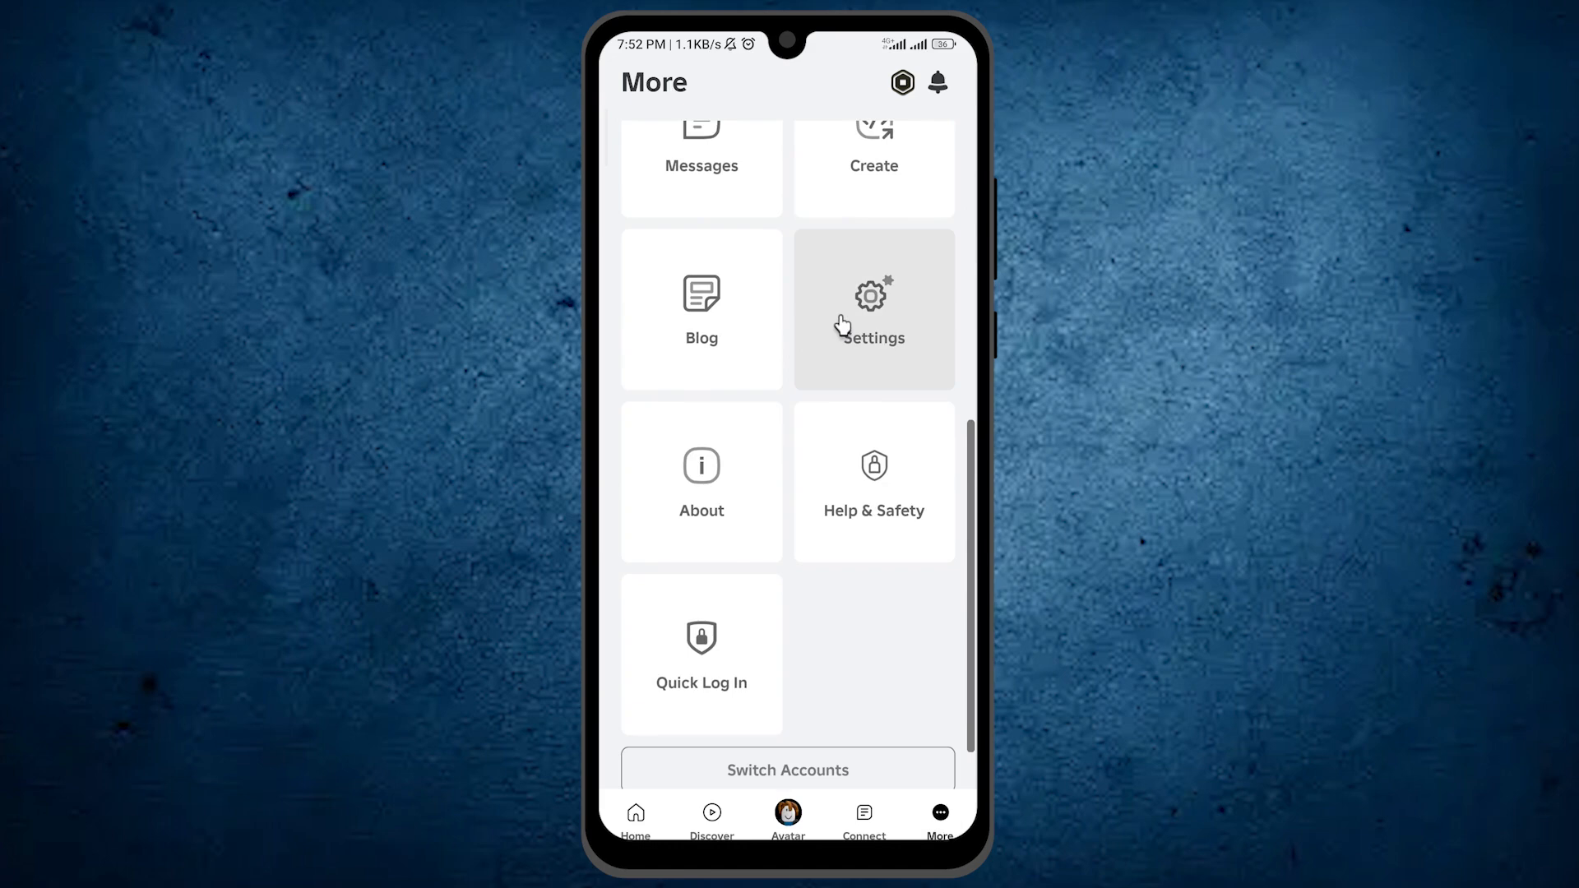
click(871, 309)
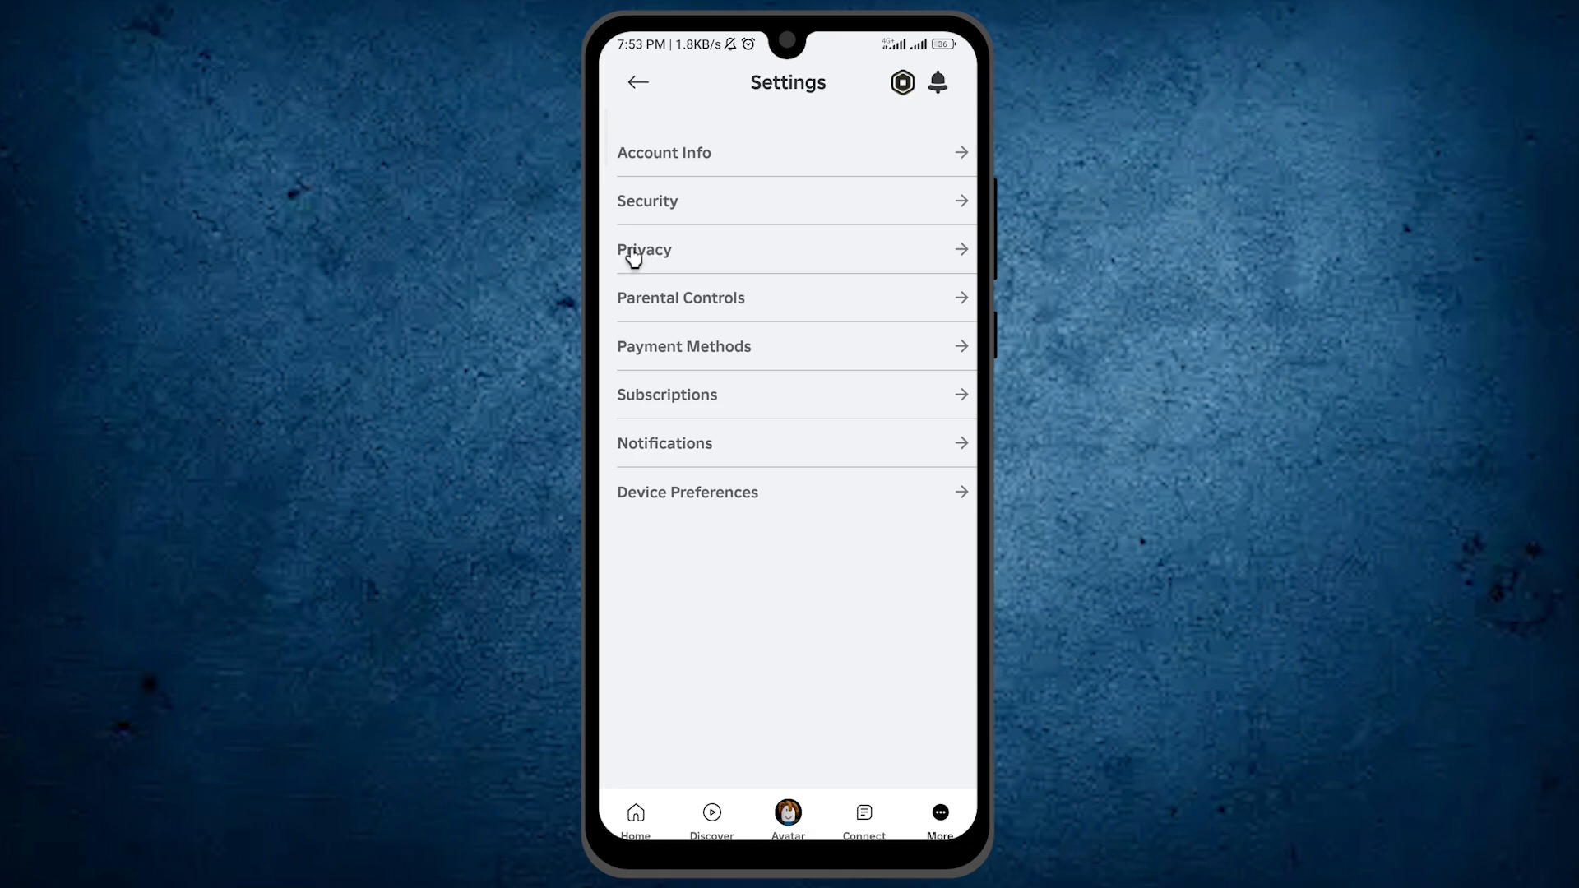
mouse_move(664, 283)
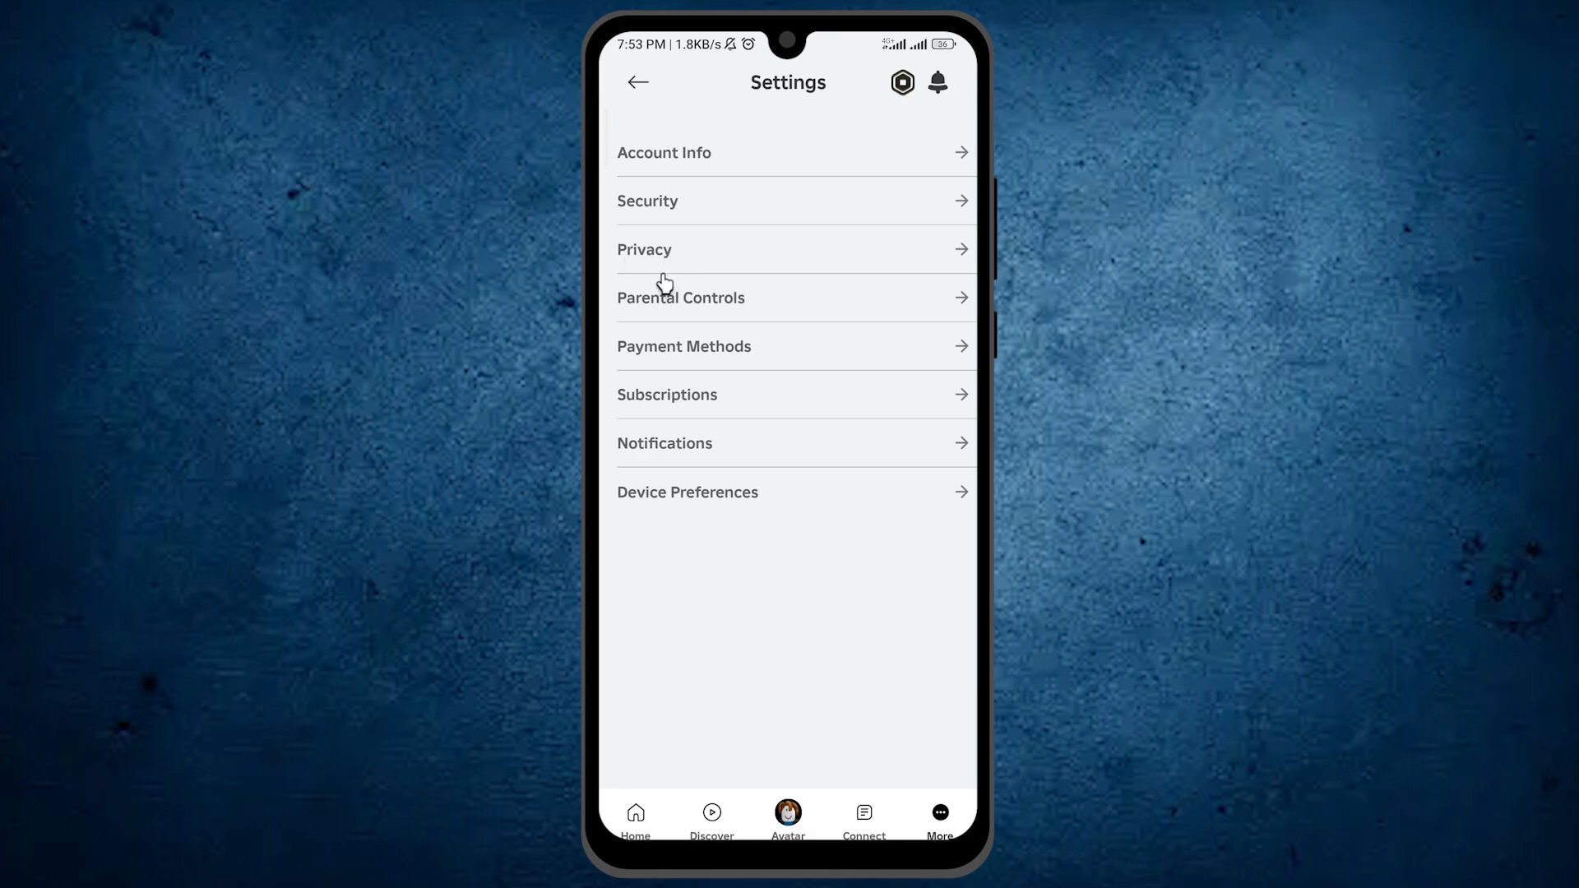
mouse_move(661, 264)
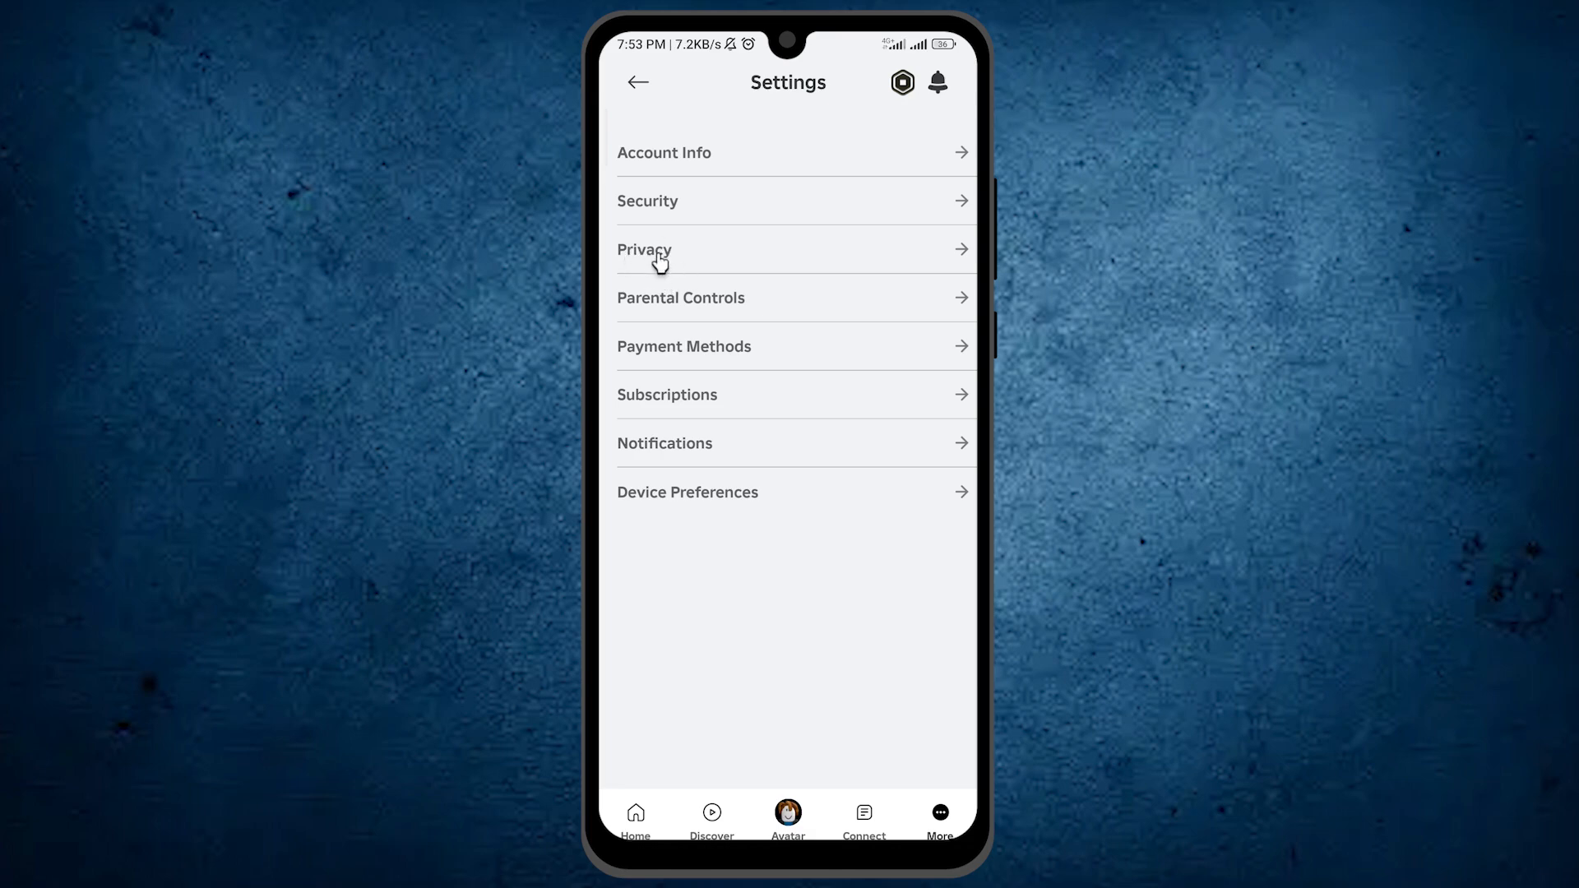
- Open Privacy and expand the 'Who can message me?' choices, currently Friends
click(644, 250)
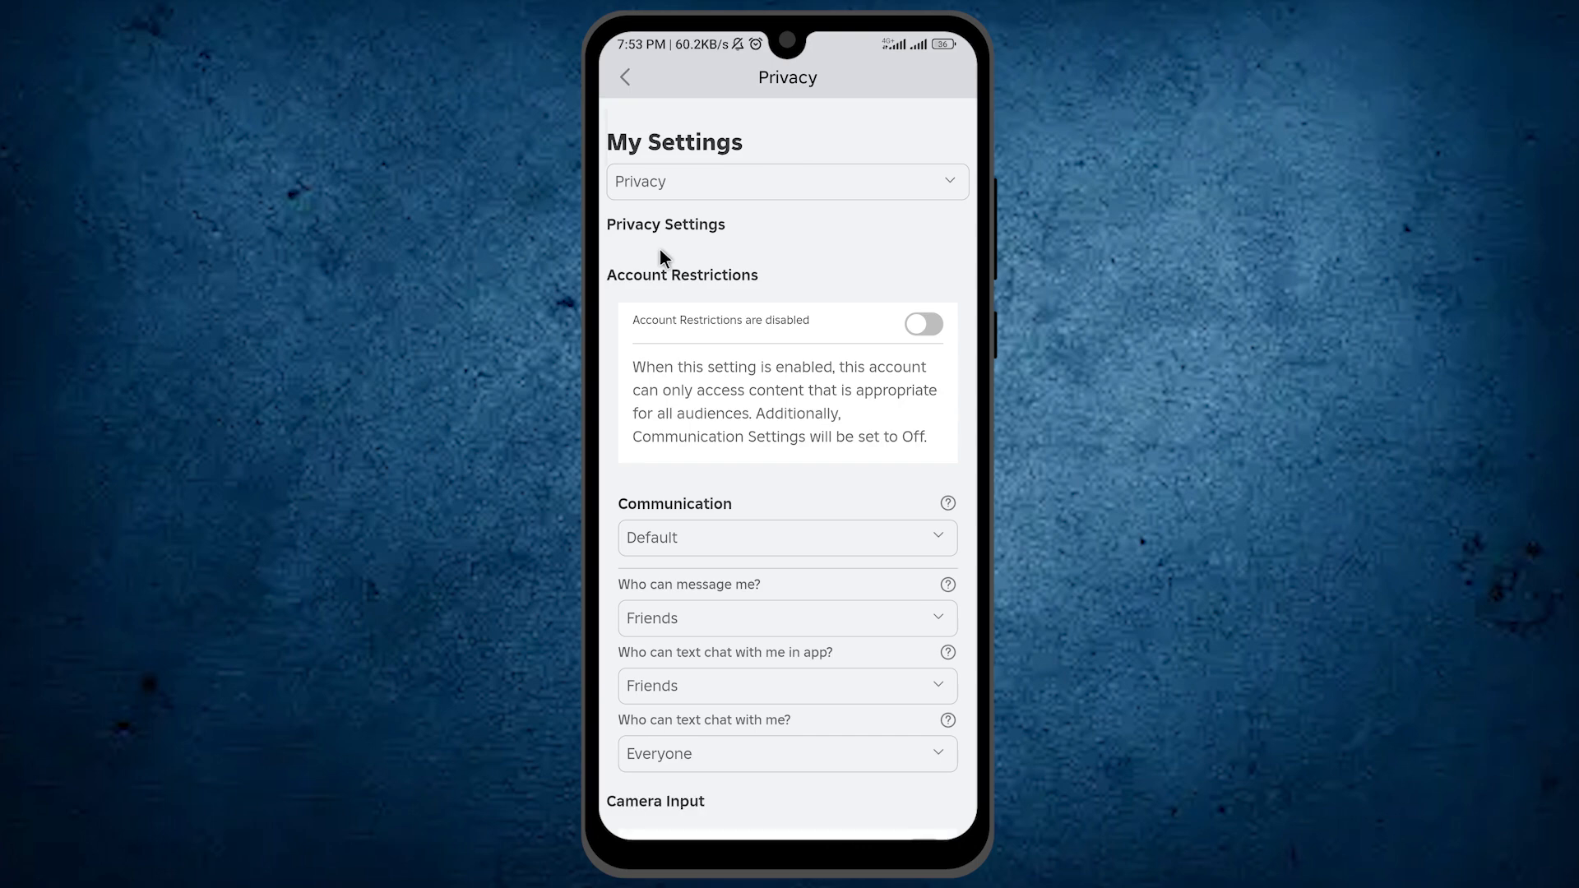
mouse_move(691, 250)
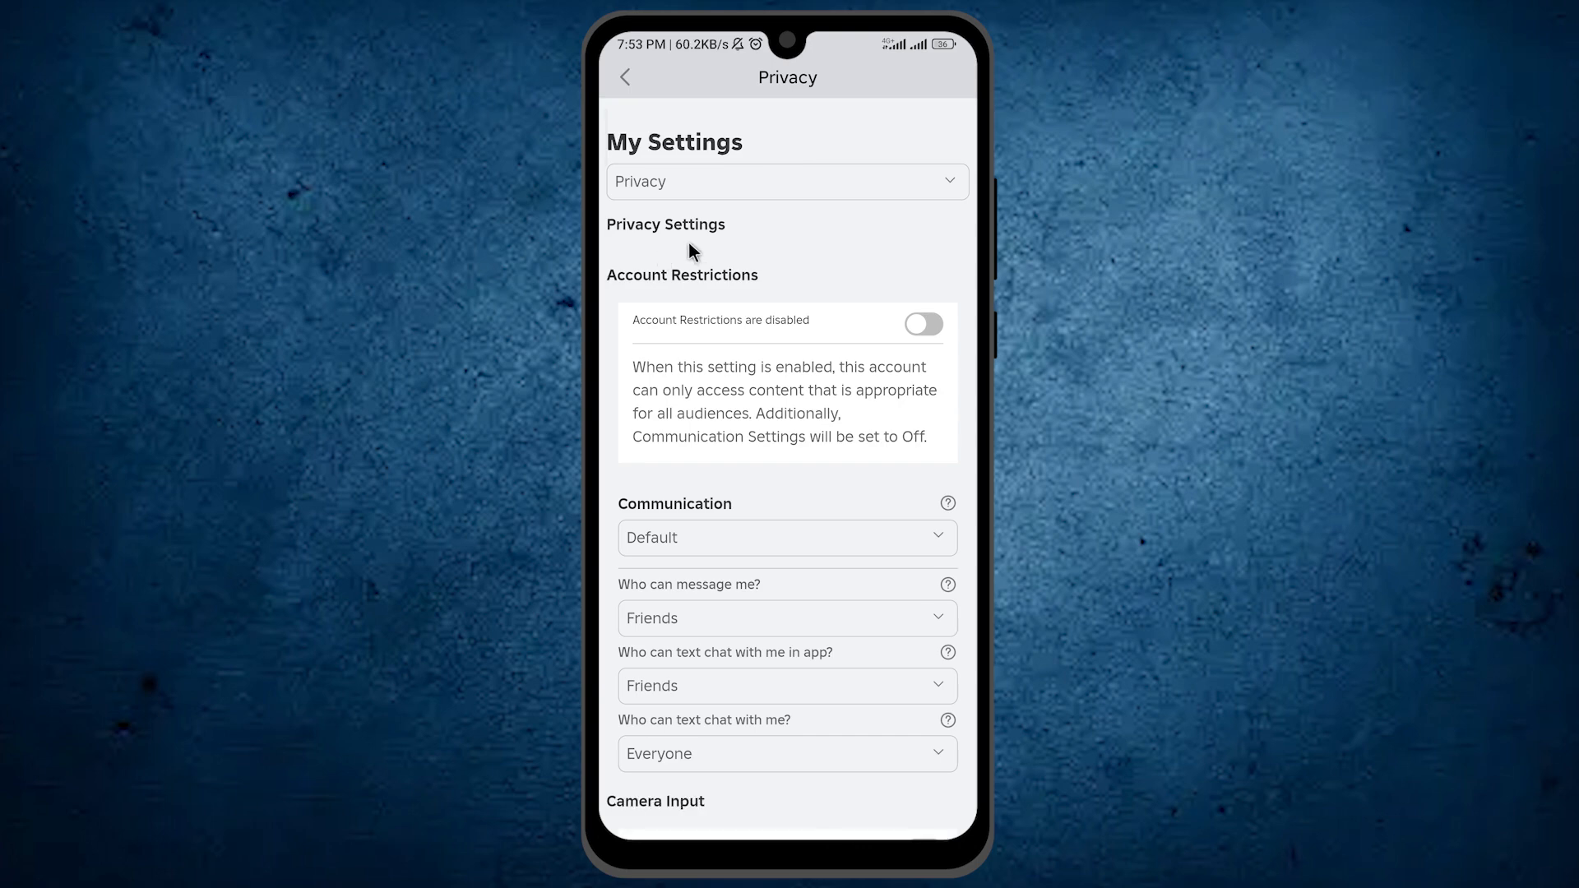
scroll(down, 3)
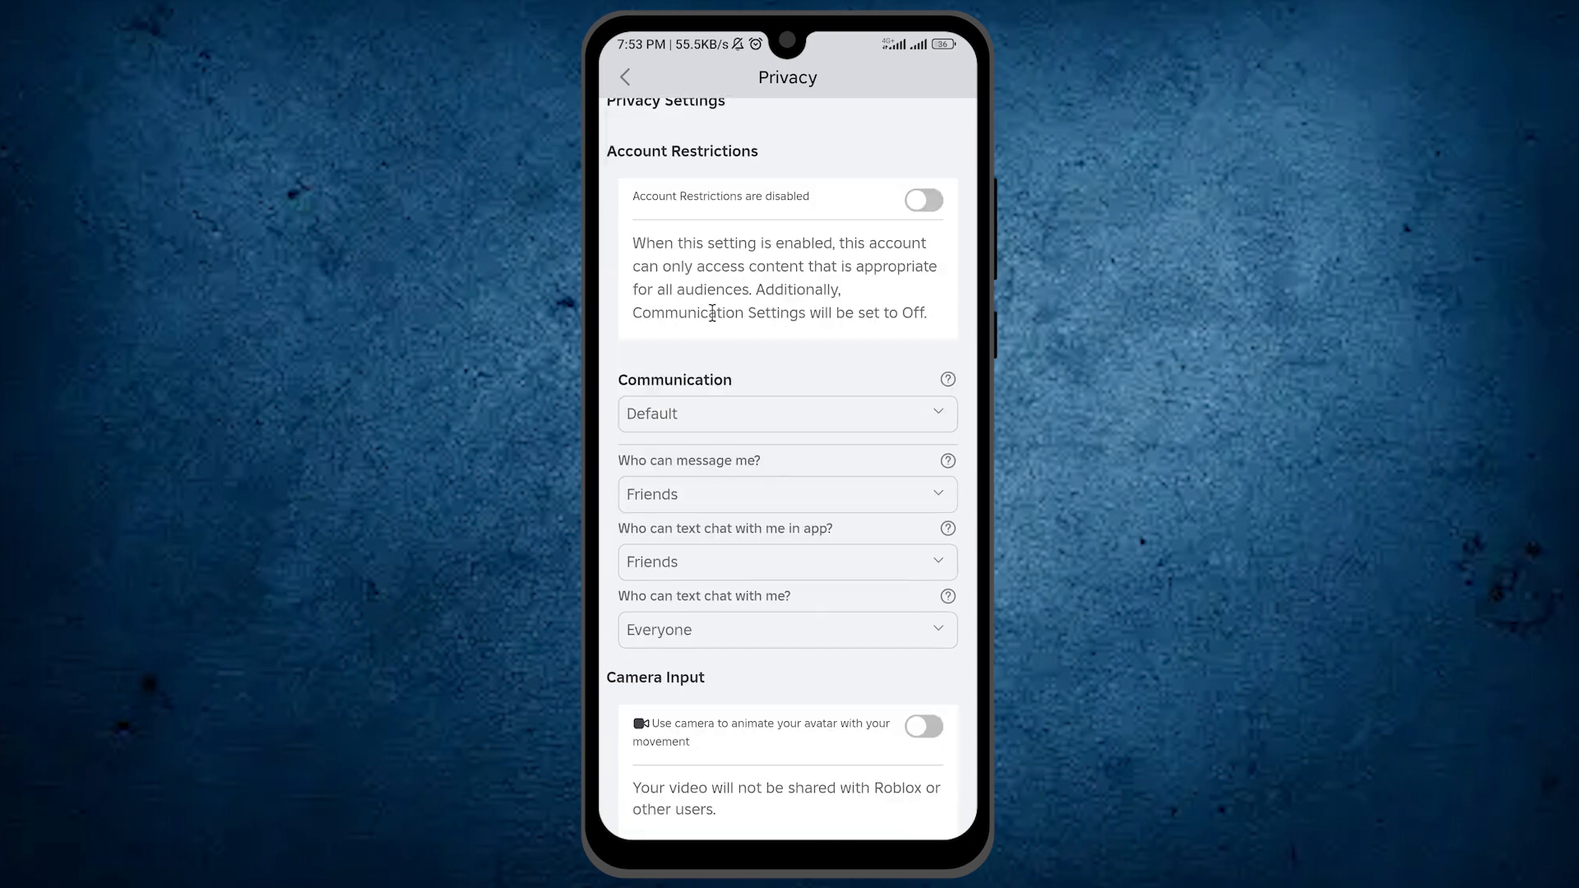
mouse_move(619, 377)
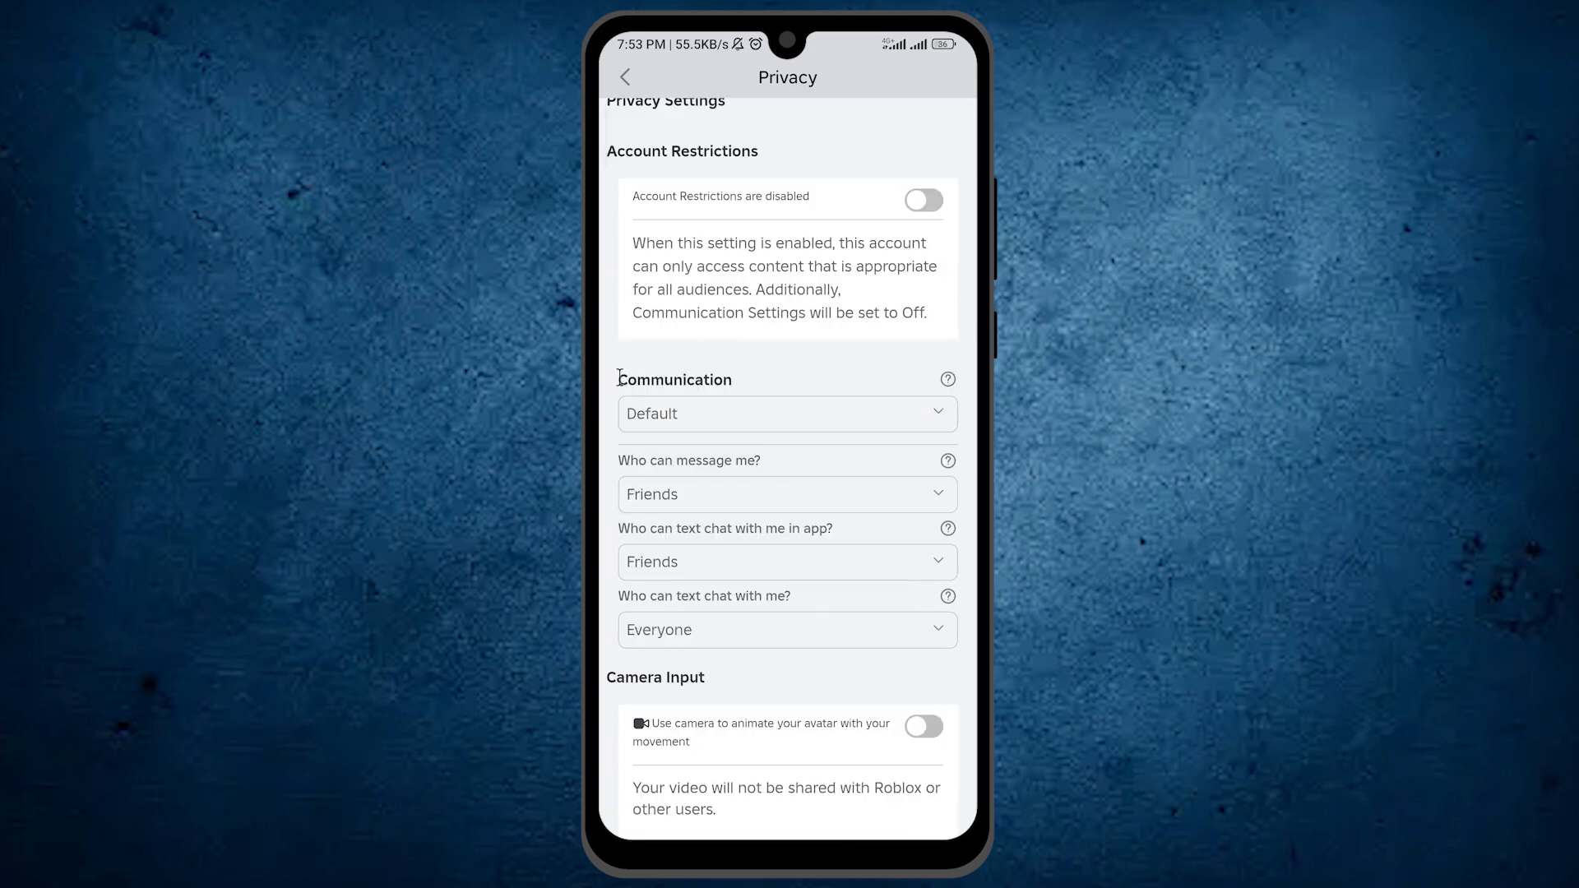
double_click(673, 380)
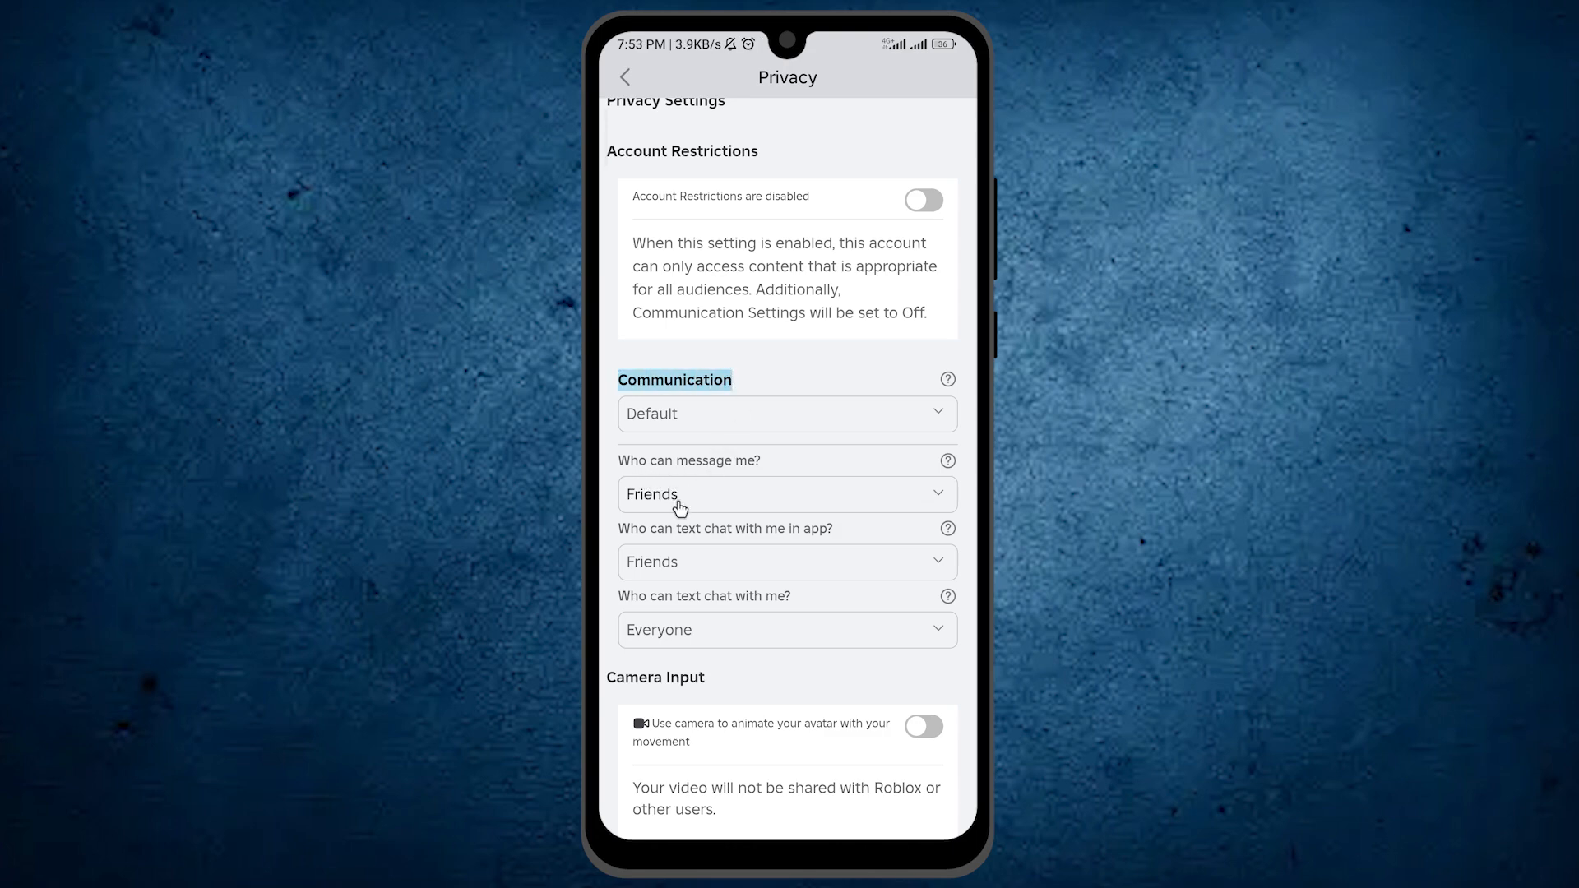
mouse_move(680, 510)
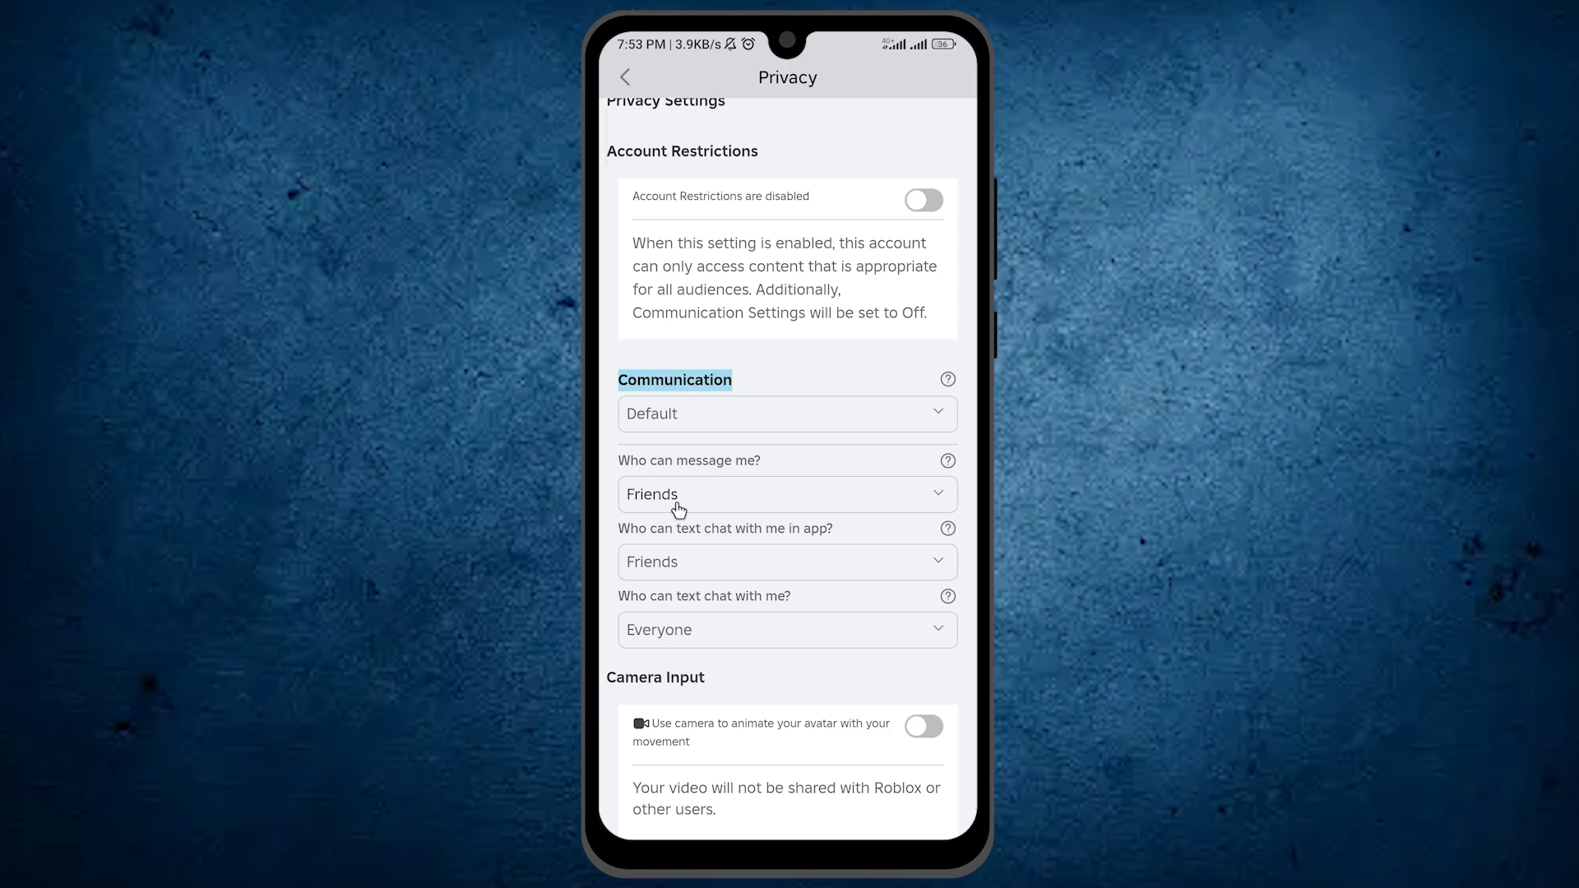
click(785, 493)
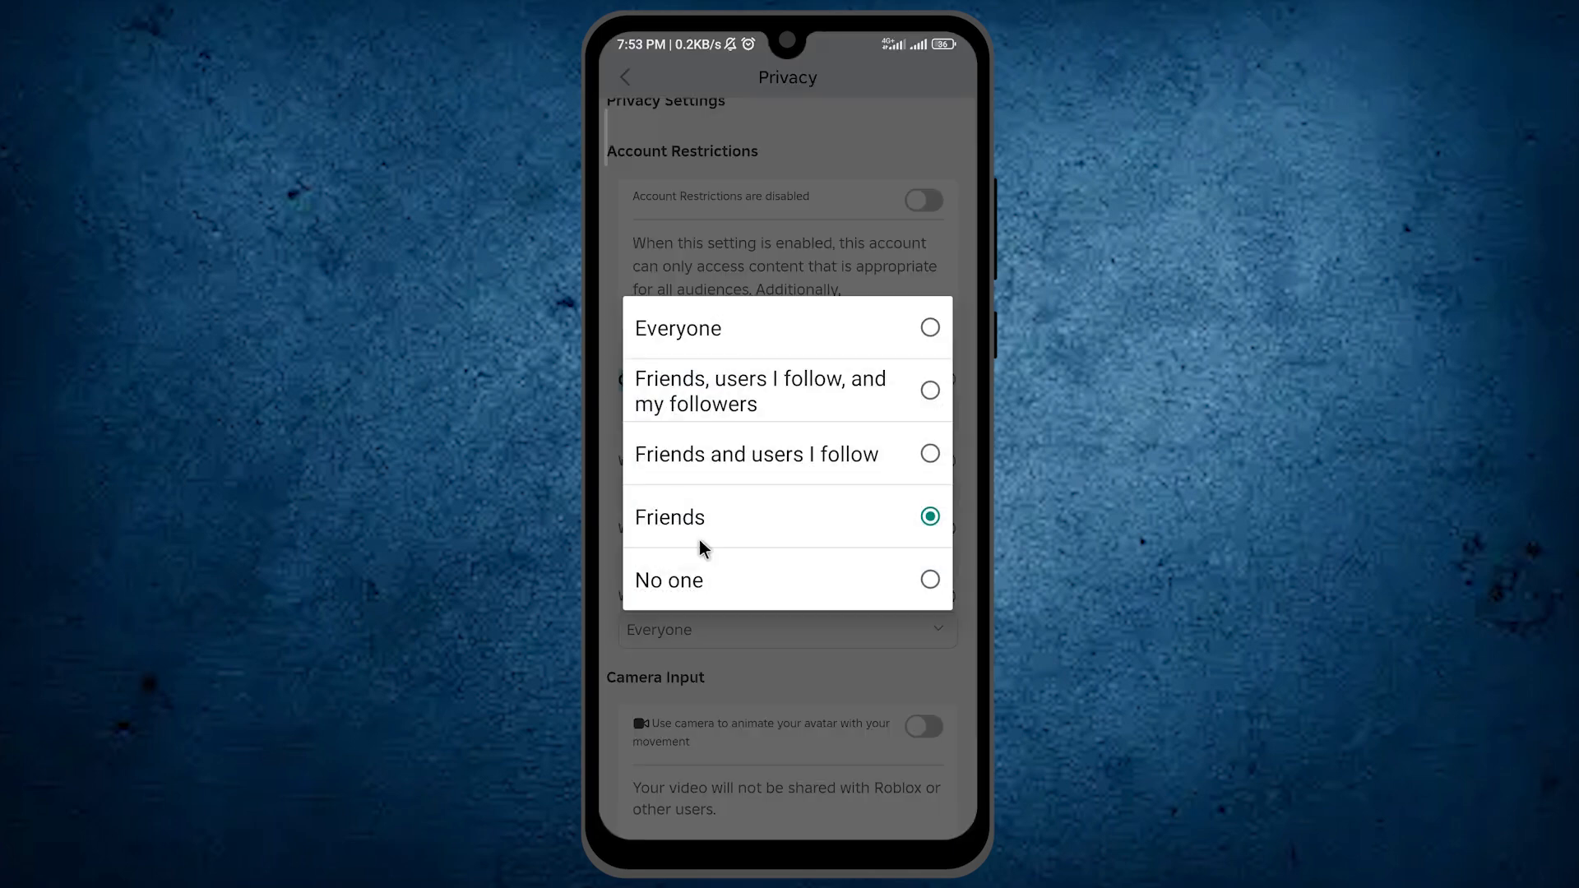
mouse_move(699, 413)
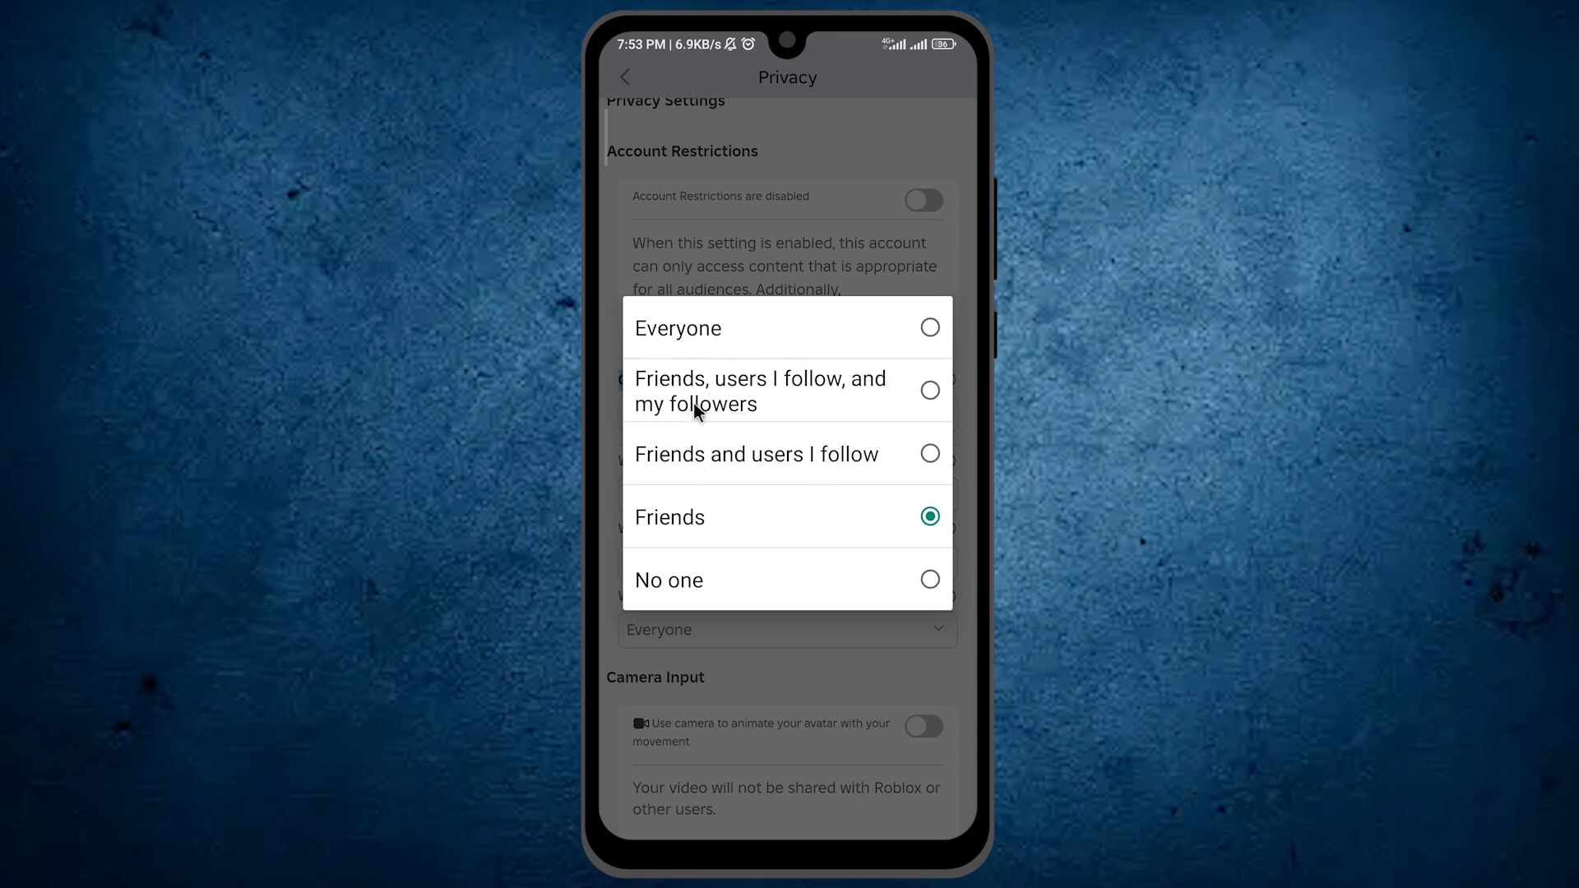
mouse_move(694, 356)
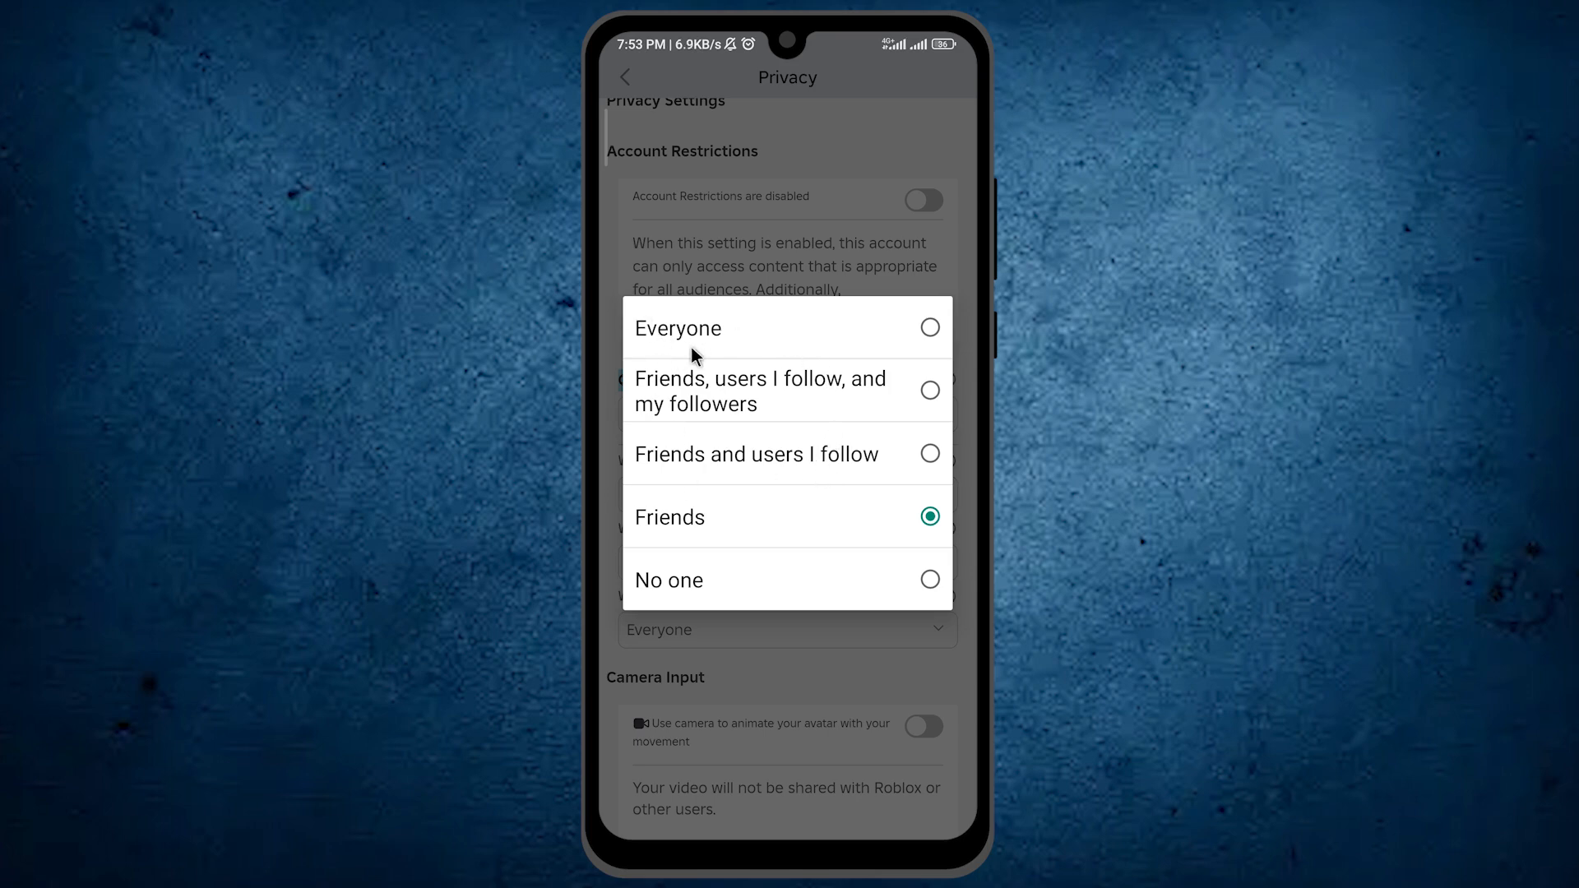
mouse_move(745, 582)
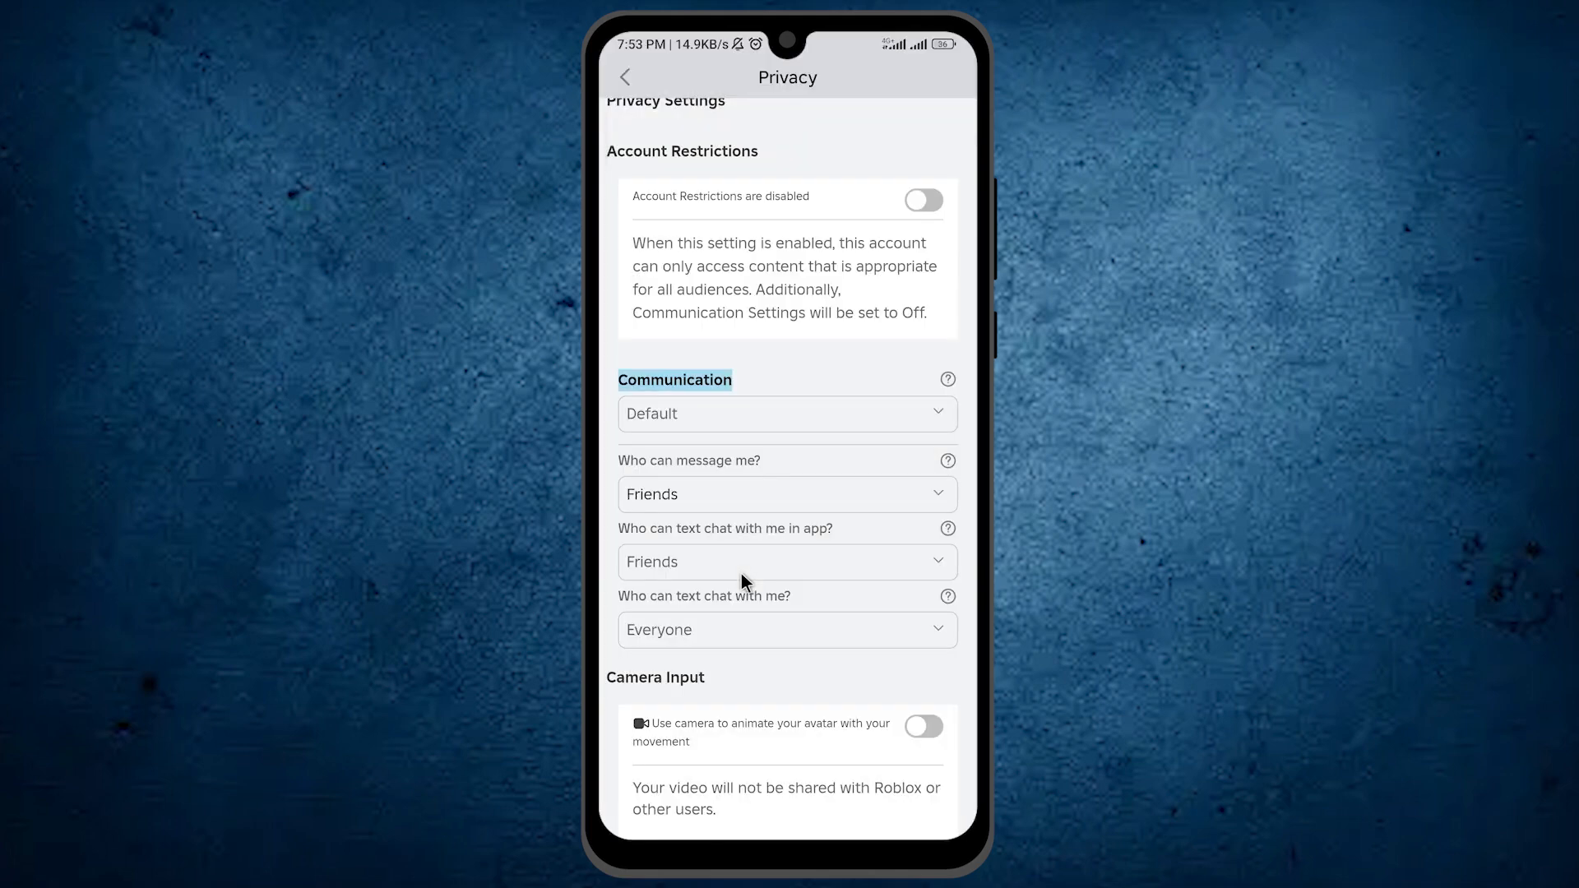
- Choose No one for 'Who can message me?', switching Communication to Custom
click(786, 494)
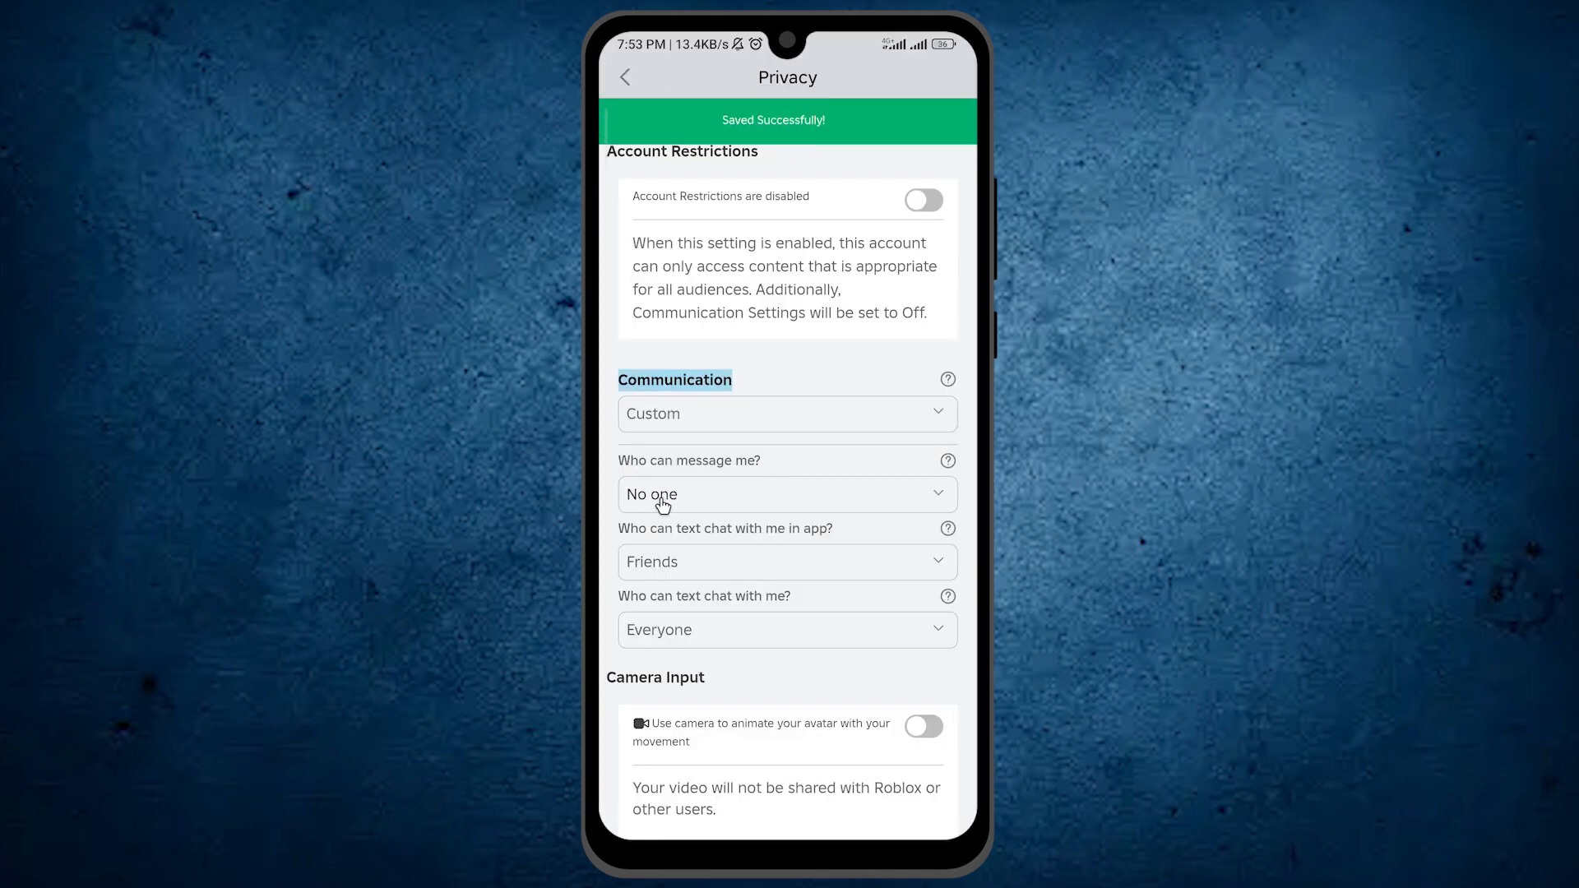
click(786, 493)
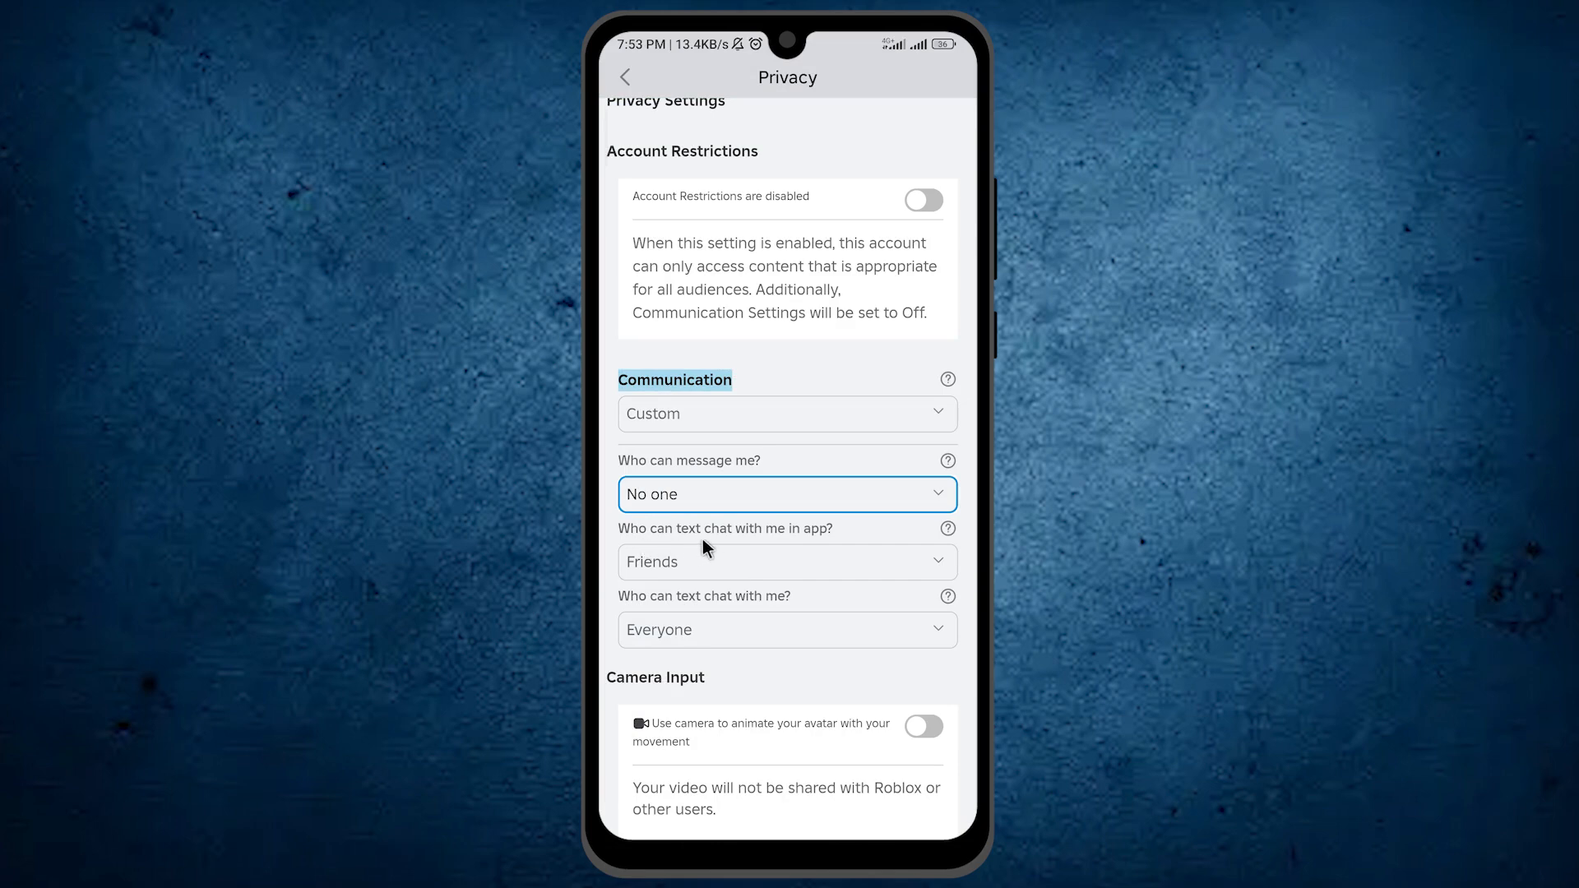
- Select No one in the 'Who can text chat with me?' dropdown
click(786, 493)
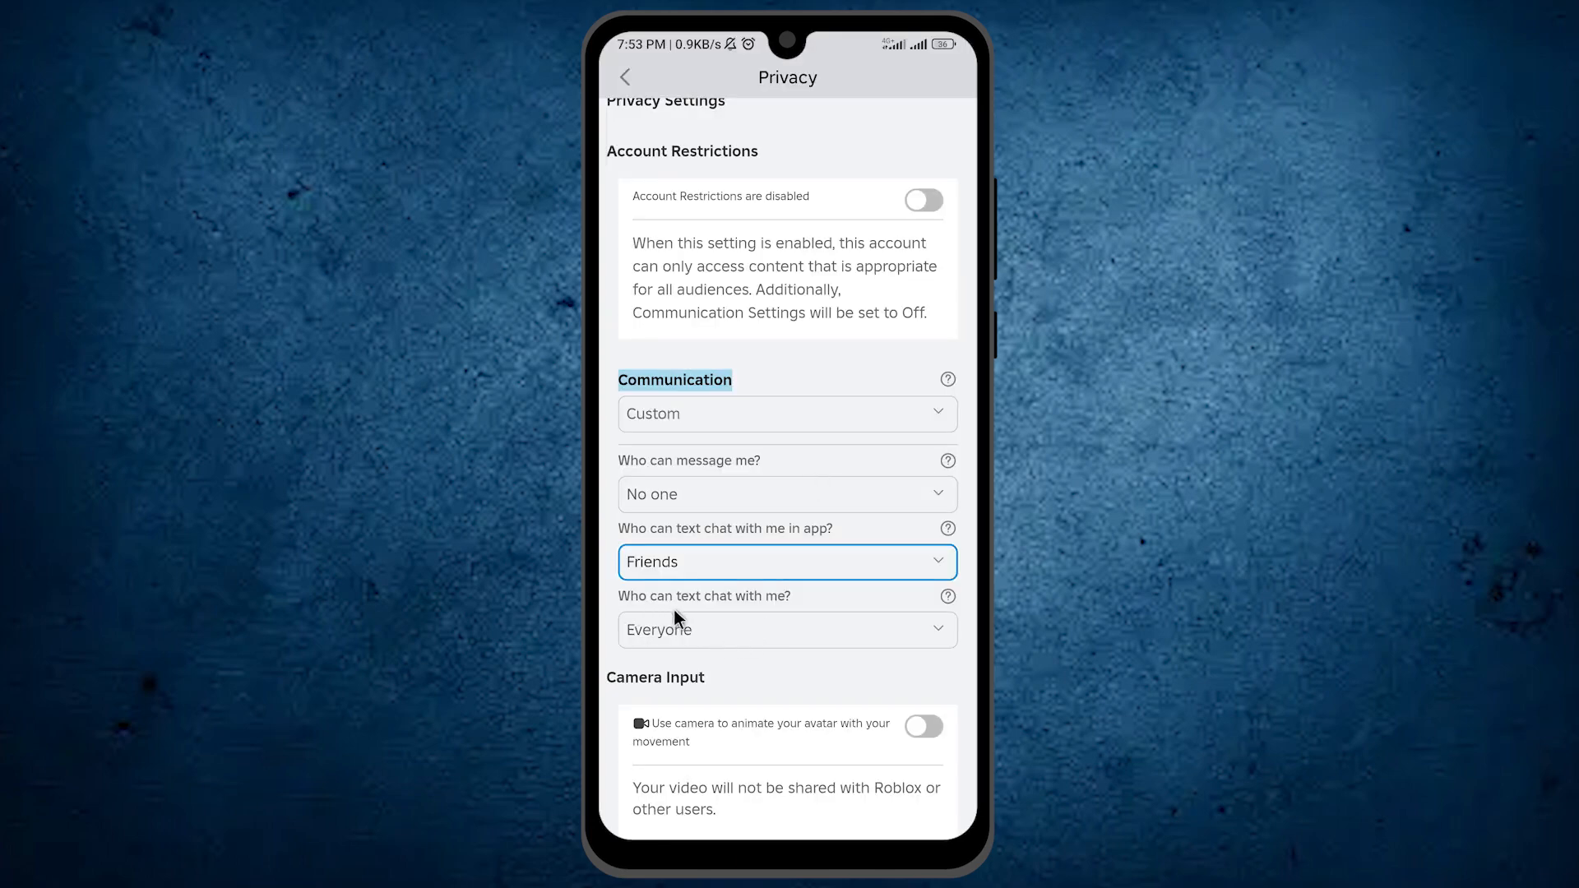
click(786, 493)
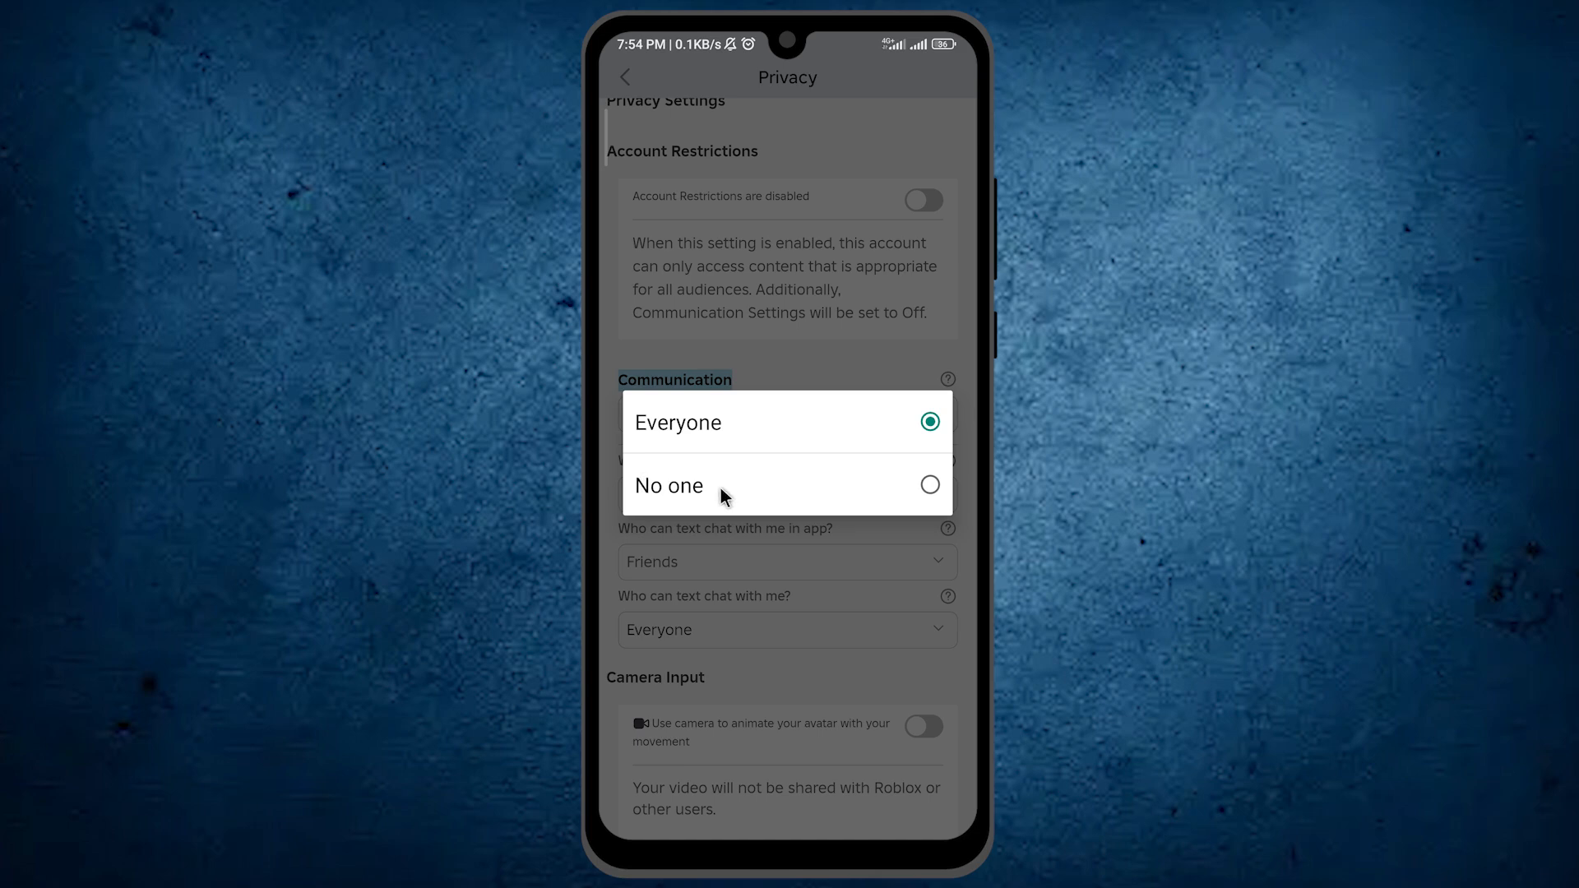
click(669, 484)
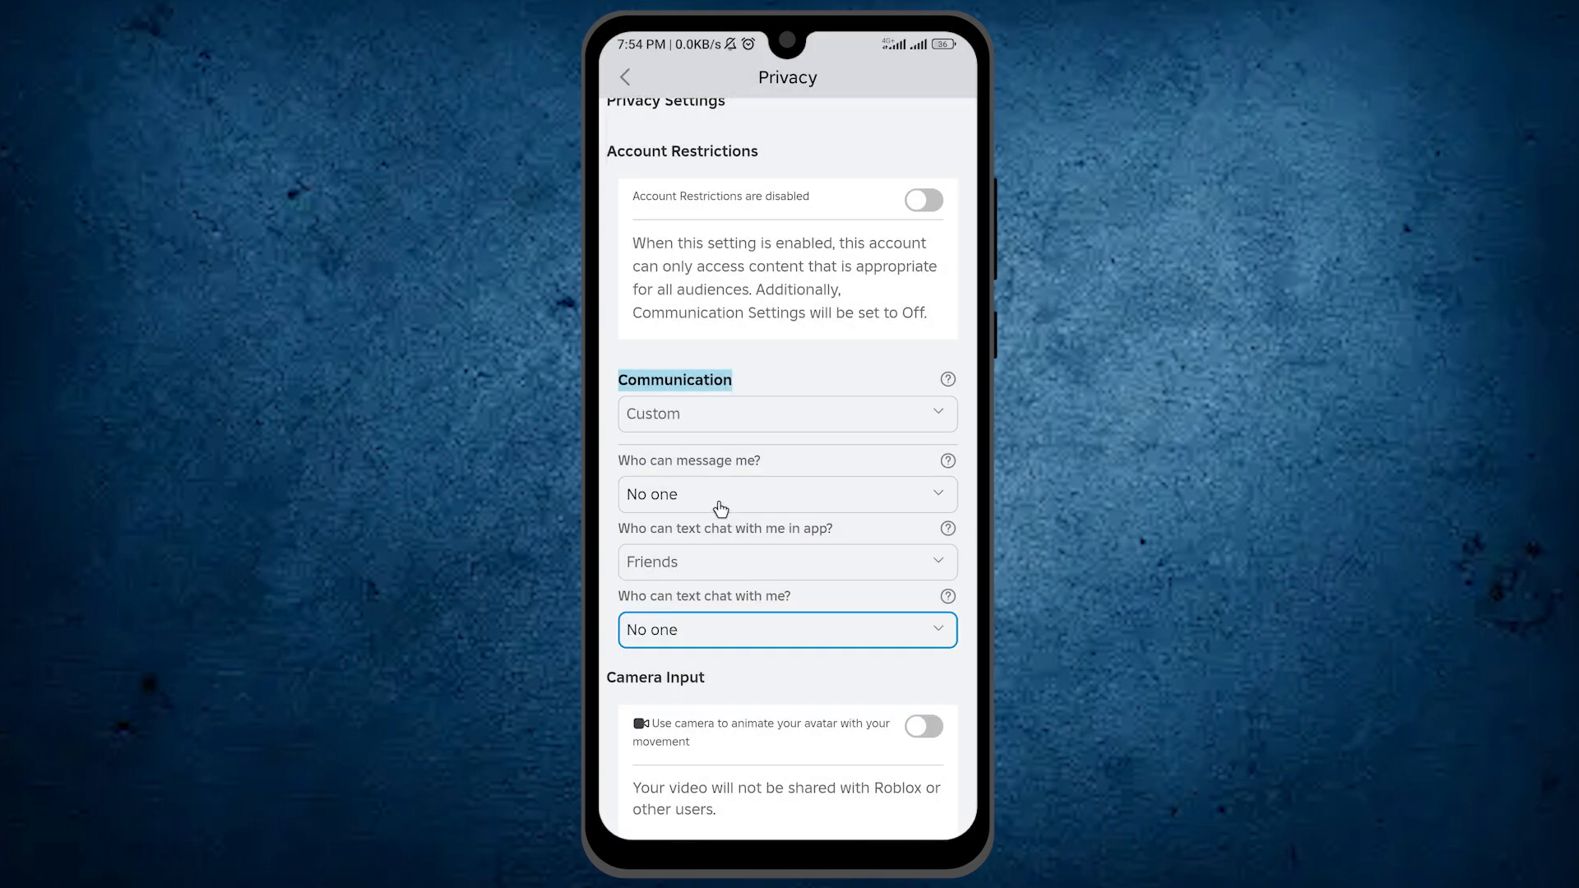